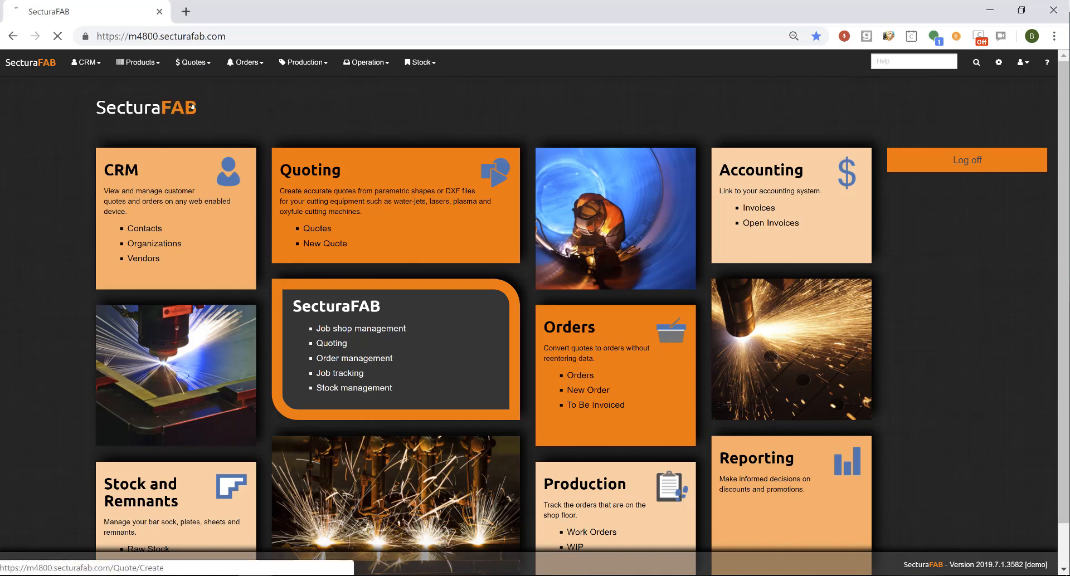
- Create quote Q1928 for Arising Industries, Inc. from the home page's New Quote
left_click(325, 243)
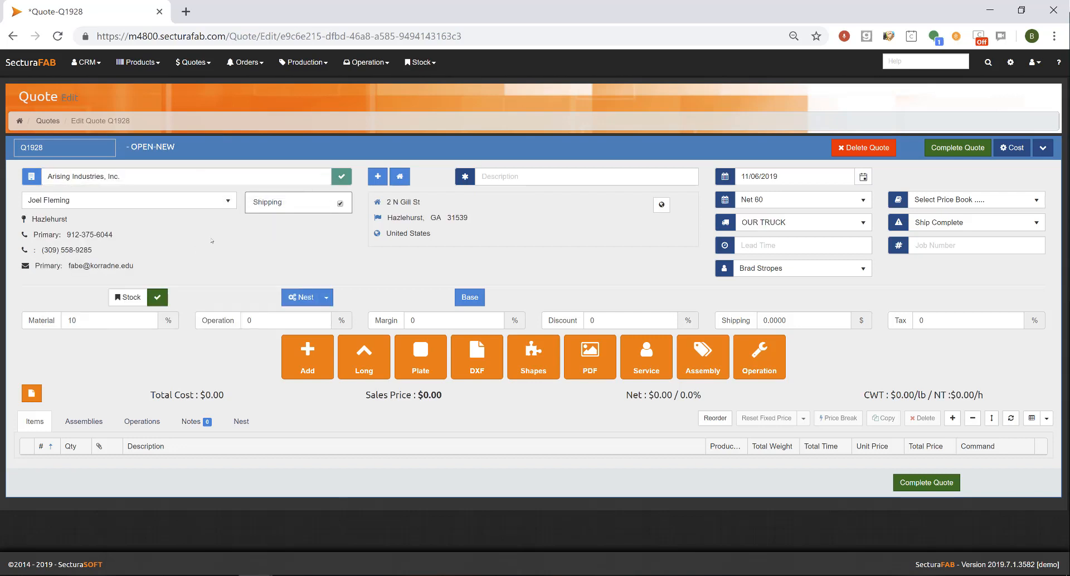
mouse_move(475, 356)
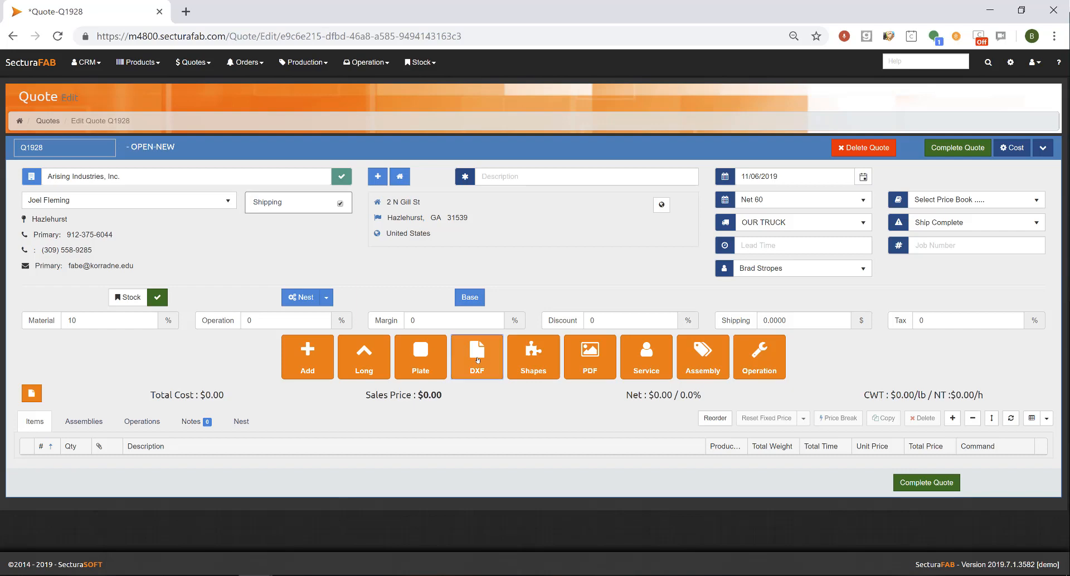
- Upload 'Grinda generator.STEP' through the DXF import area to preview its geometry
left_click(476, 356)
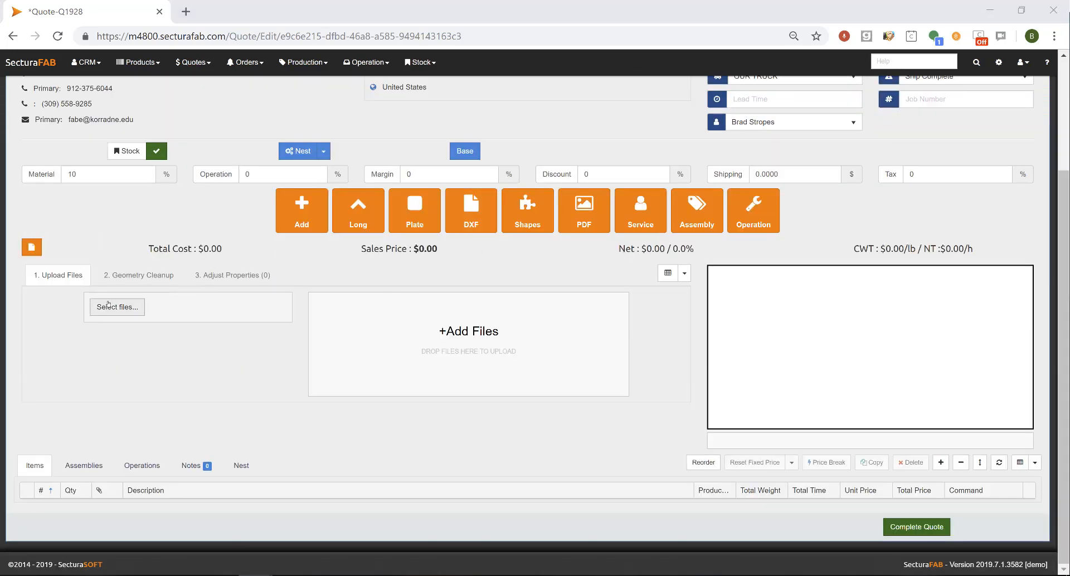
left_click(116, 307)
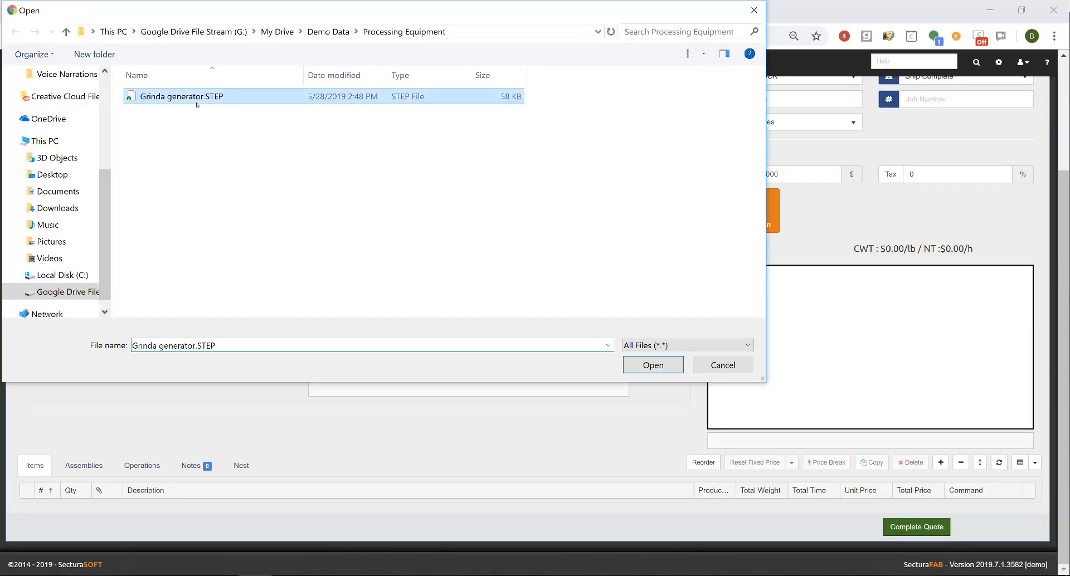
left_click(652, 365)
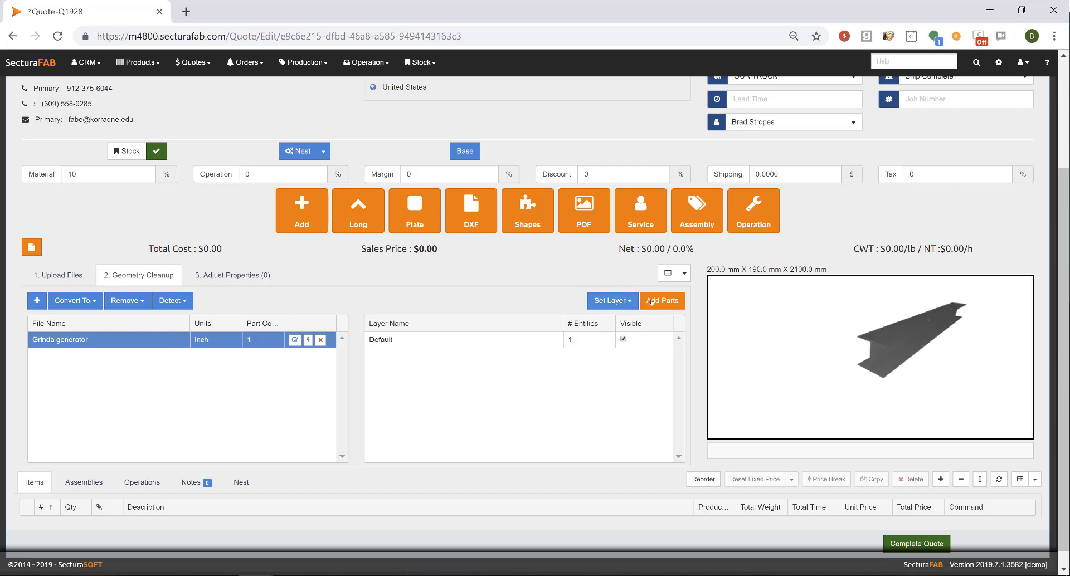
- Add the Grinda generator part with machine Voortman as a new line item
left_click(662, 300)
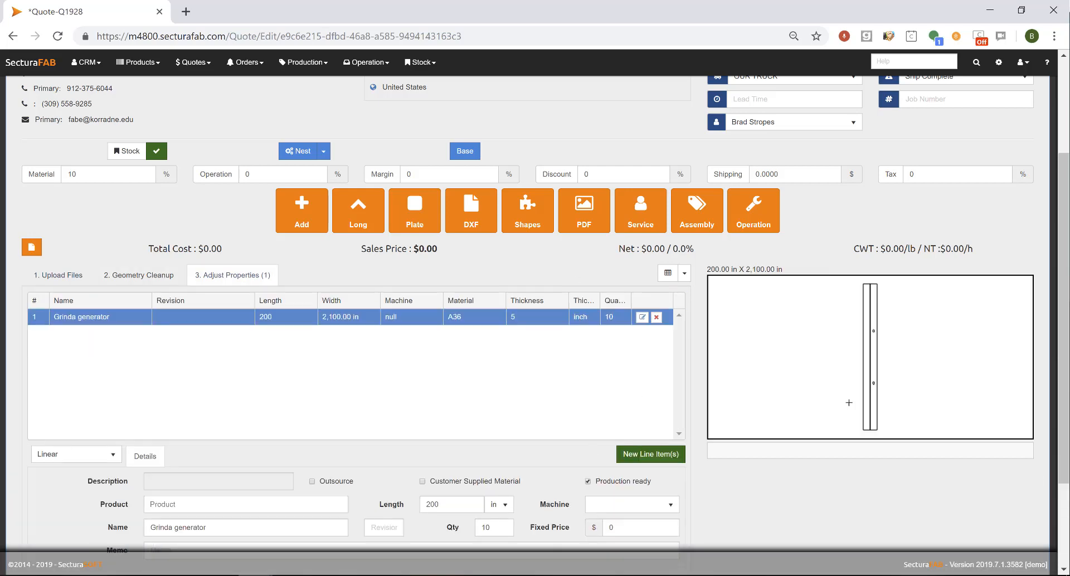
mouse_move(875, 330)
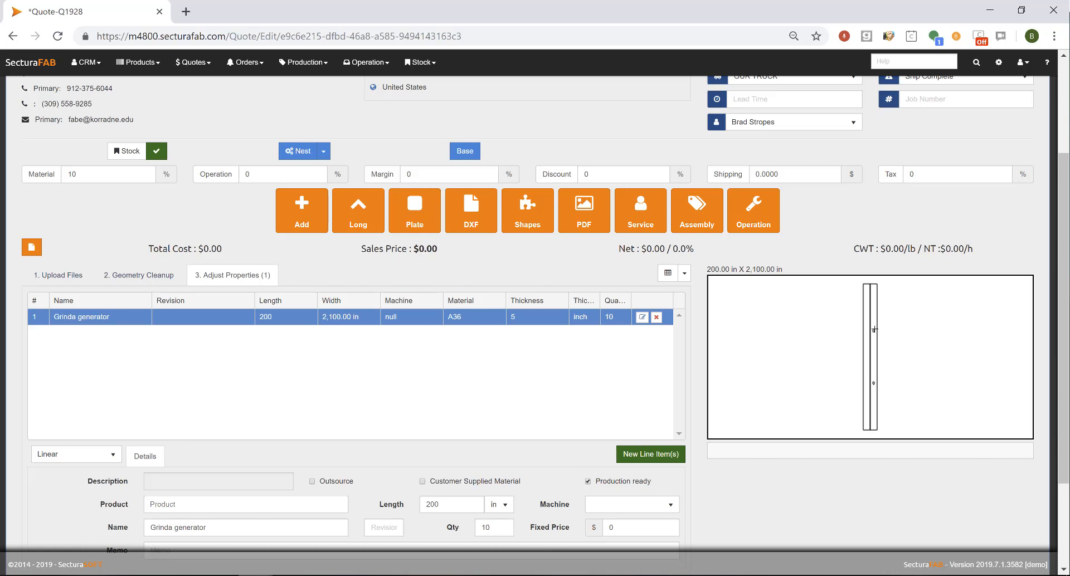
mouse_move(660, 493)
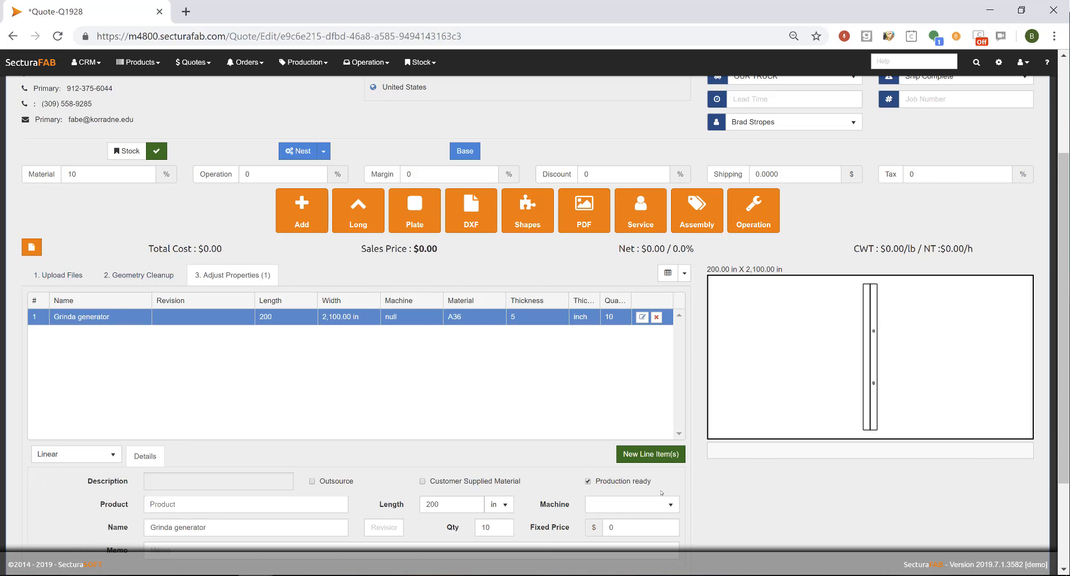
left_click(629, 503)
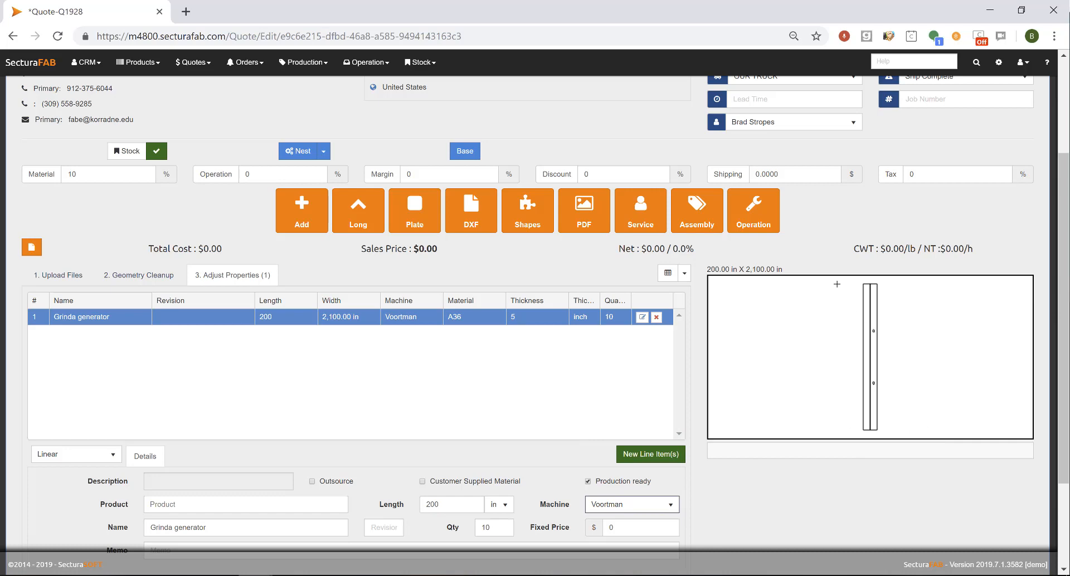
mouse_move(306, 472)
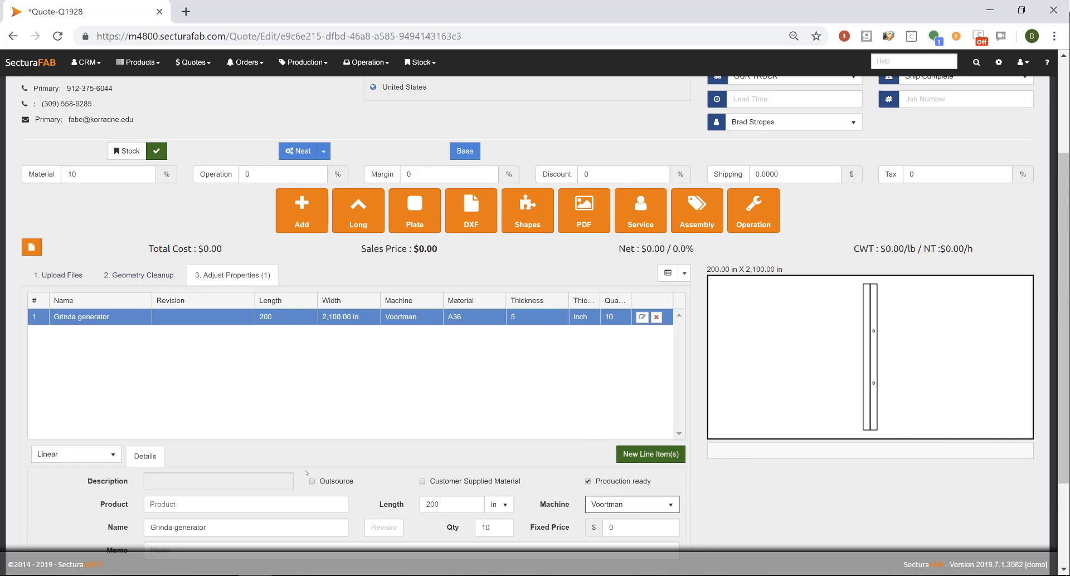
left_click(325, 297)
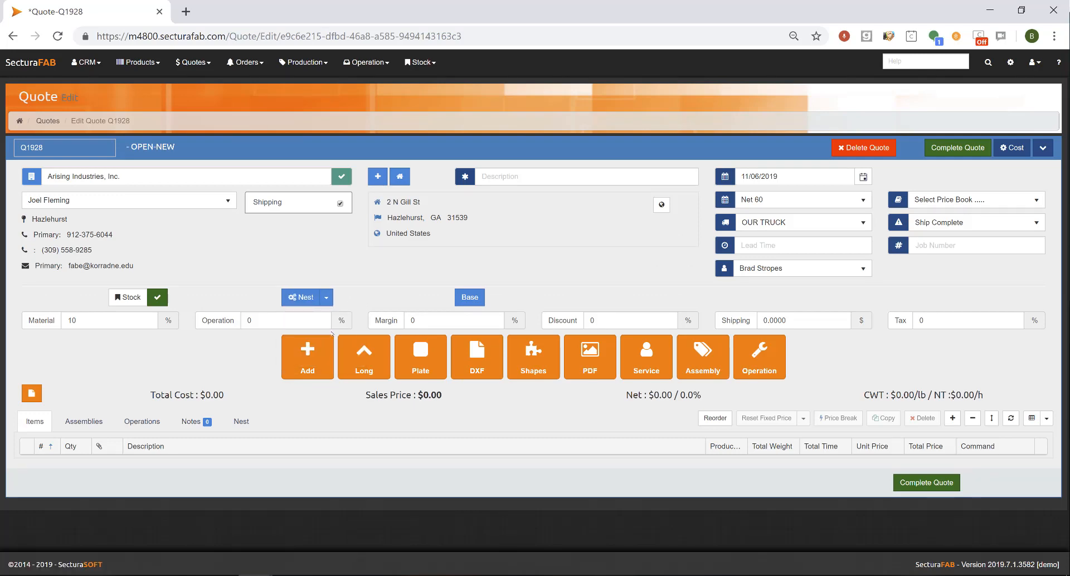
- Add 10 pieces of 3 ft Angle-Bar 2 1/2 X 1 1/2 X 1/4 6061-T6
left_click(362, 357)
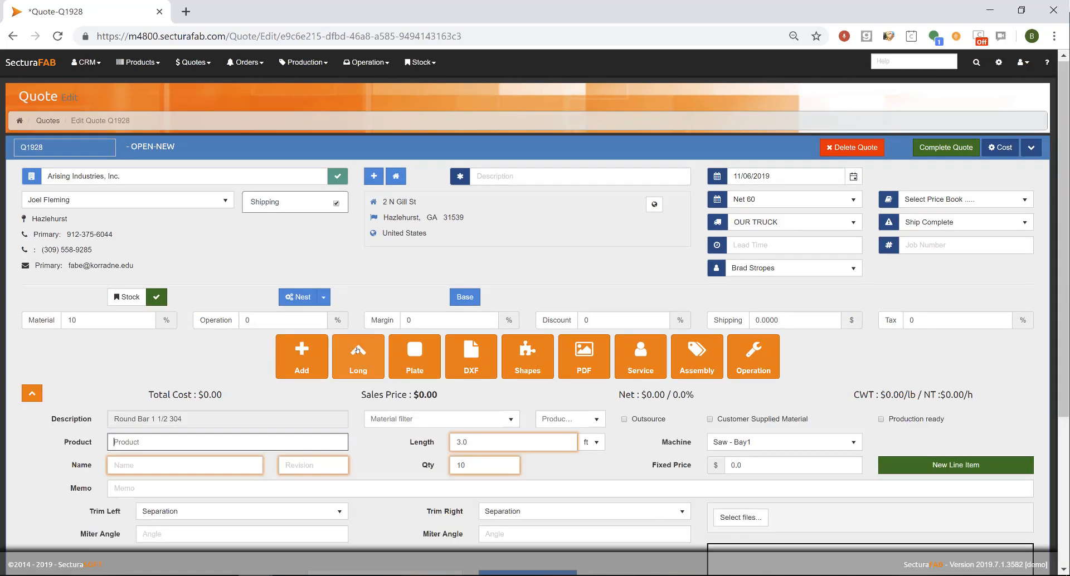
scroll("down", 3)
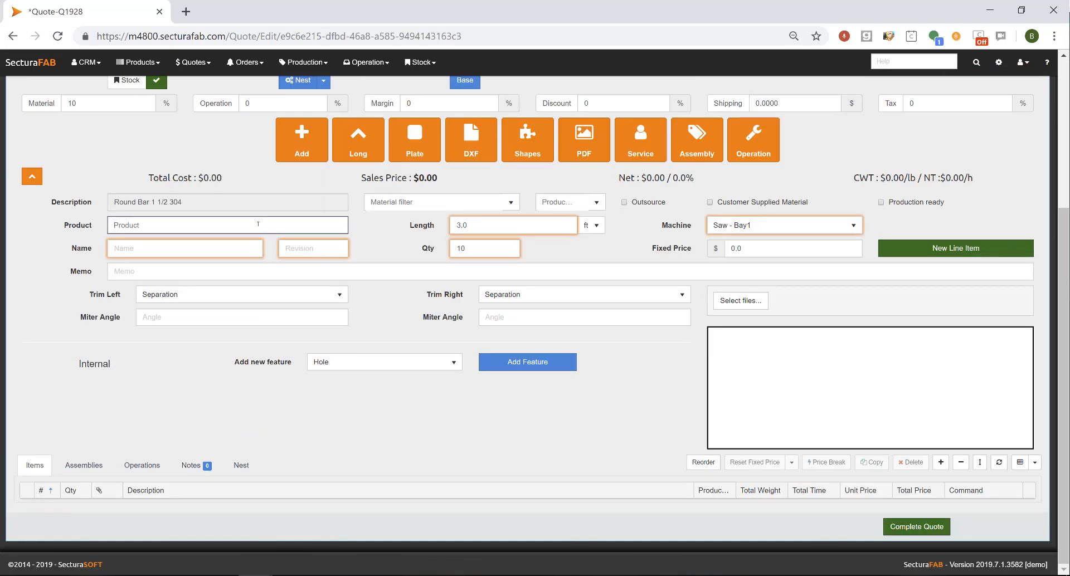
type("L2")
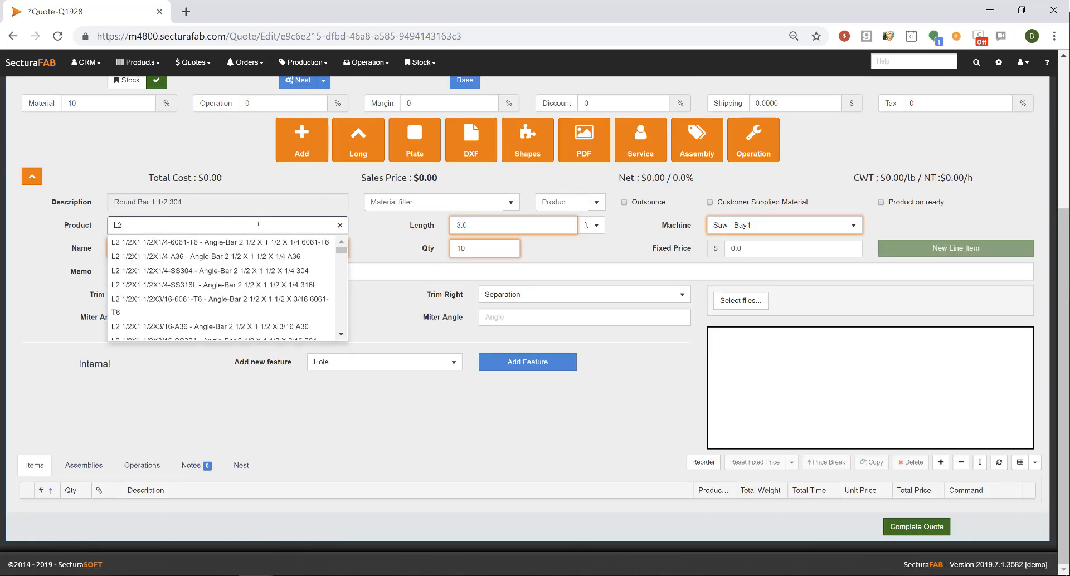
left_click(218, 242)
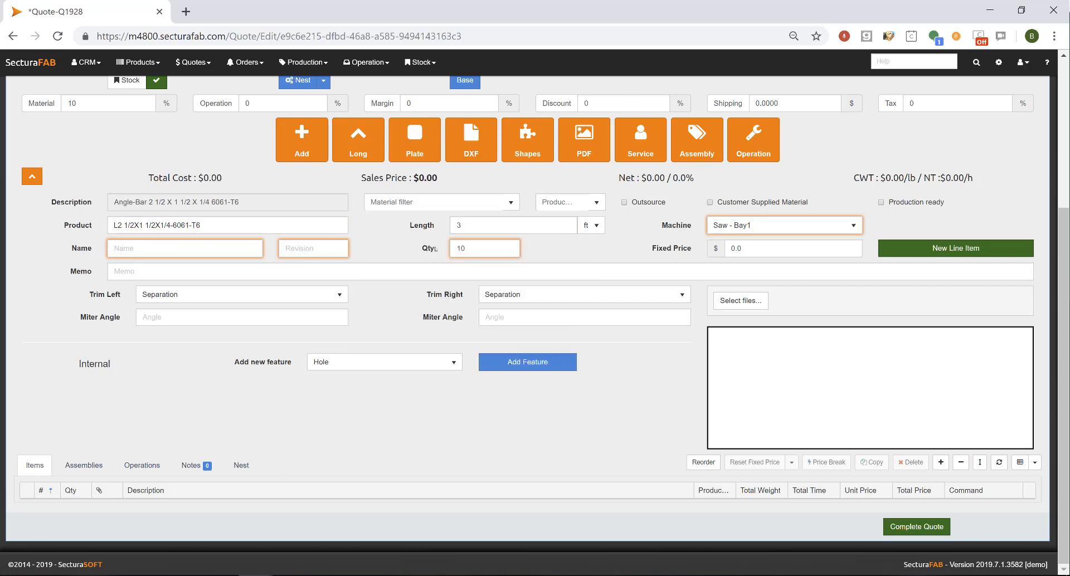
left_click(484, 248)
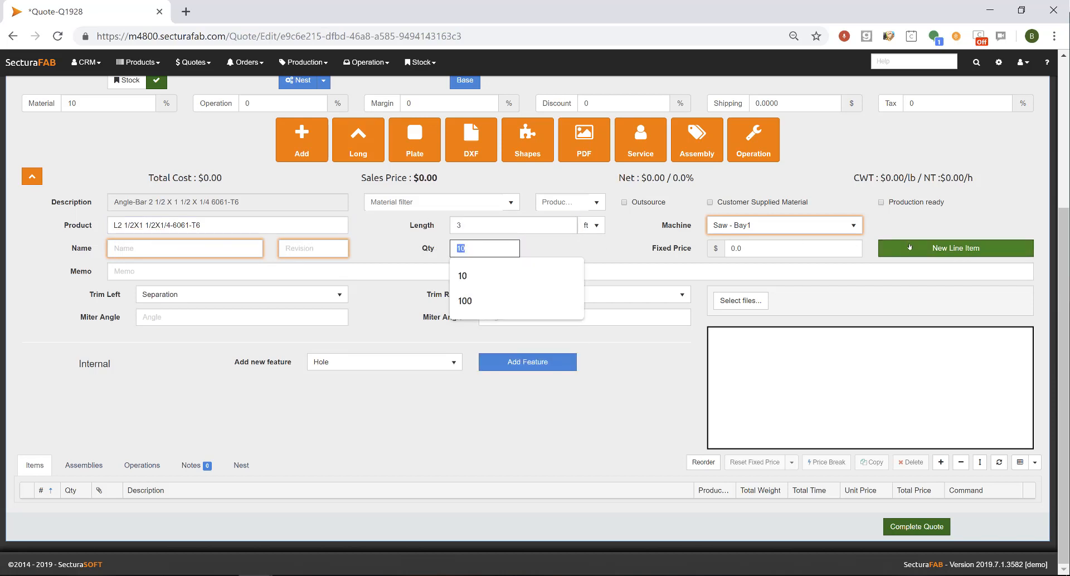
left_click(463, 275)
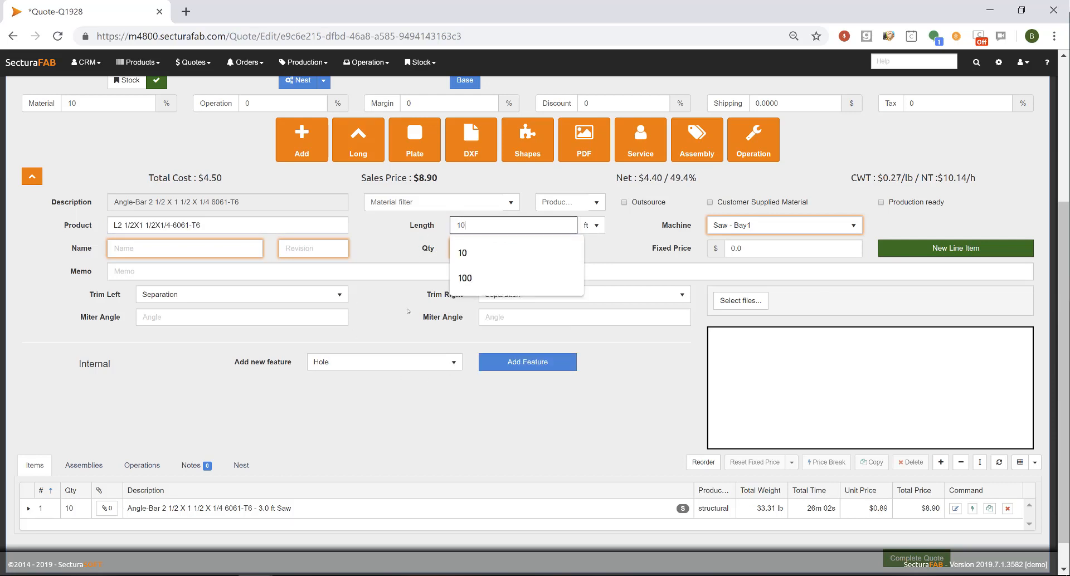
- Add the 10 ft angle bar with a hole feature: five 1 in holes
left_click(526, 361)
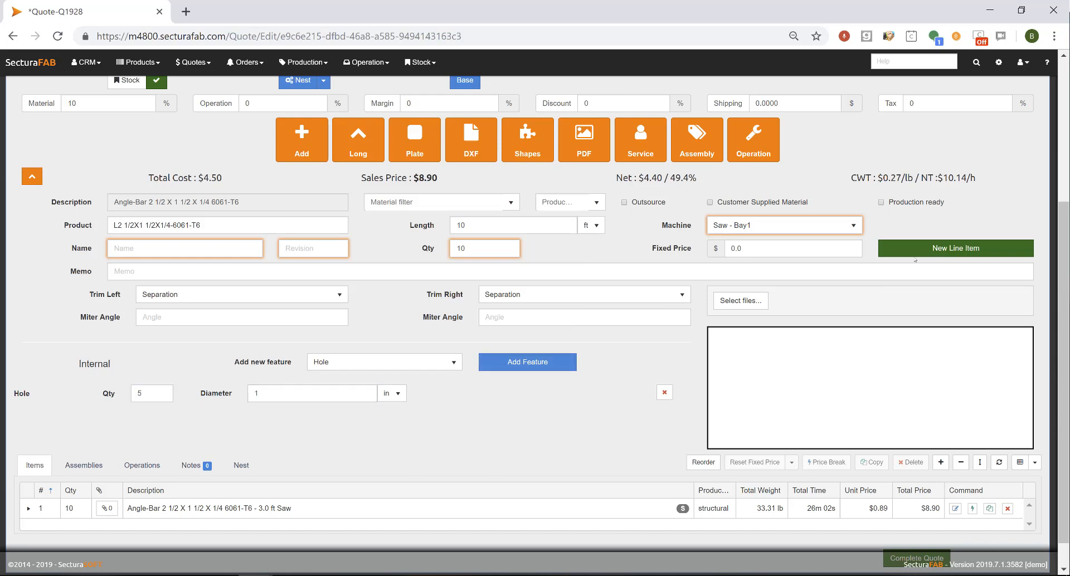
left_click(324, 81)
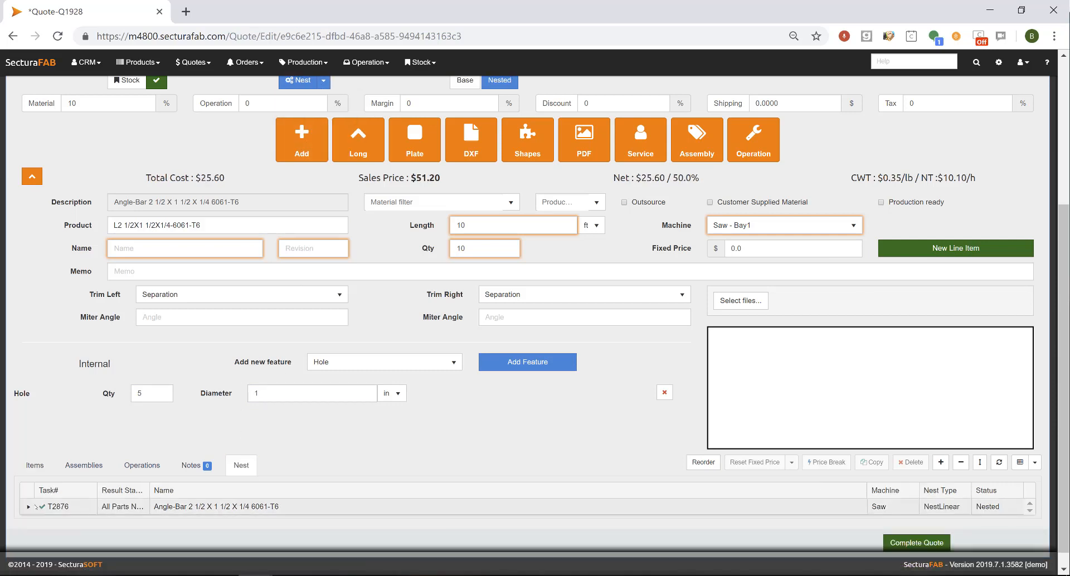
- Expand nest task T2876 and view its Results: one 240 in, five 288 in stocks
left_click(27, 507)
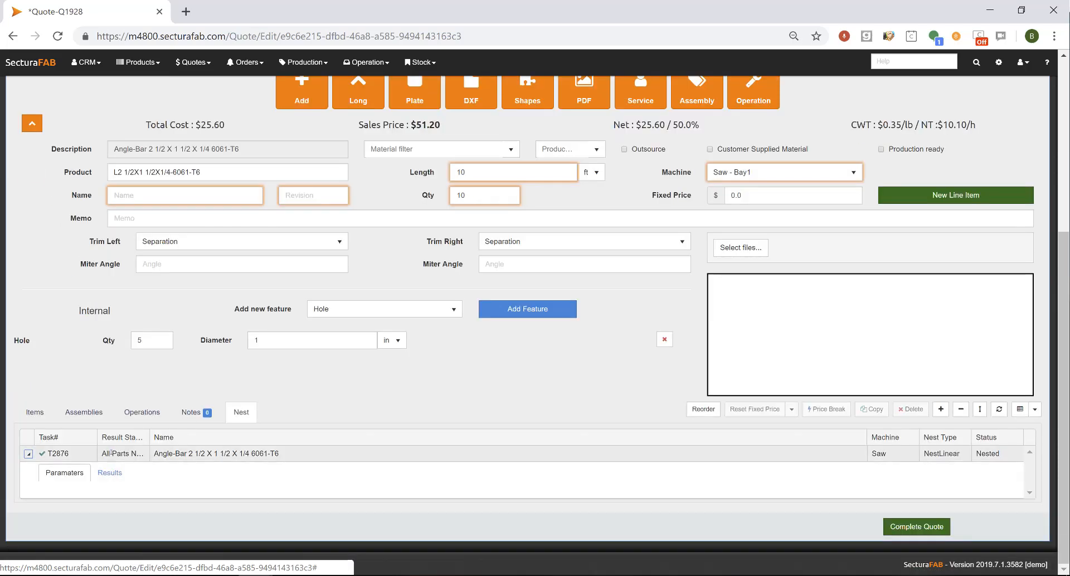
scroll("down", 3)
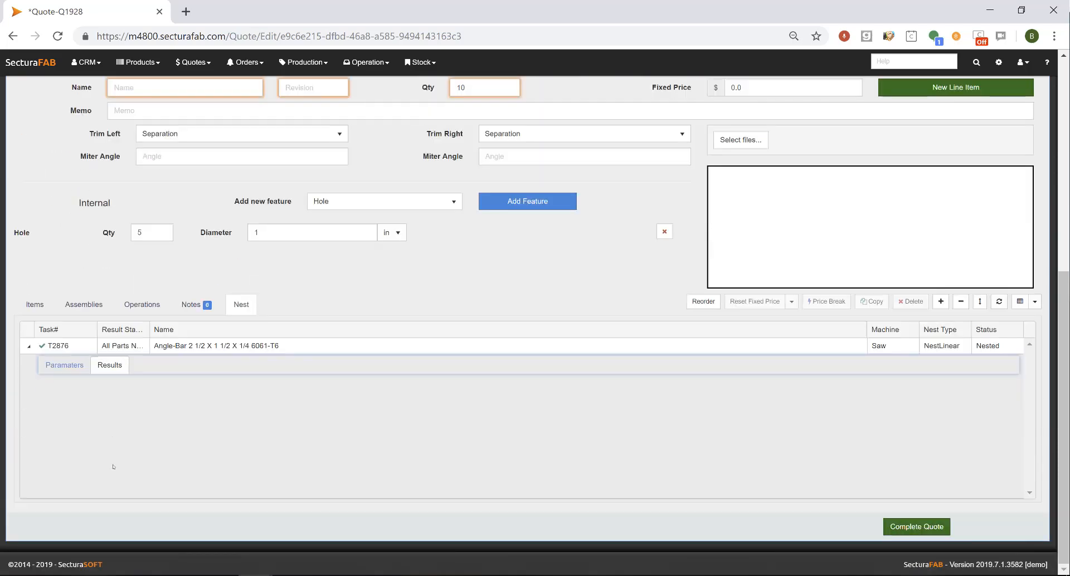
left_click(109, 365)
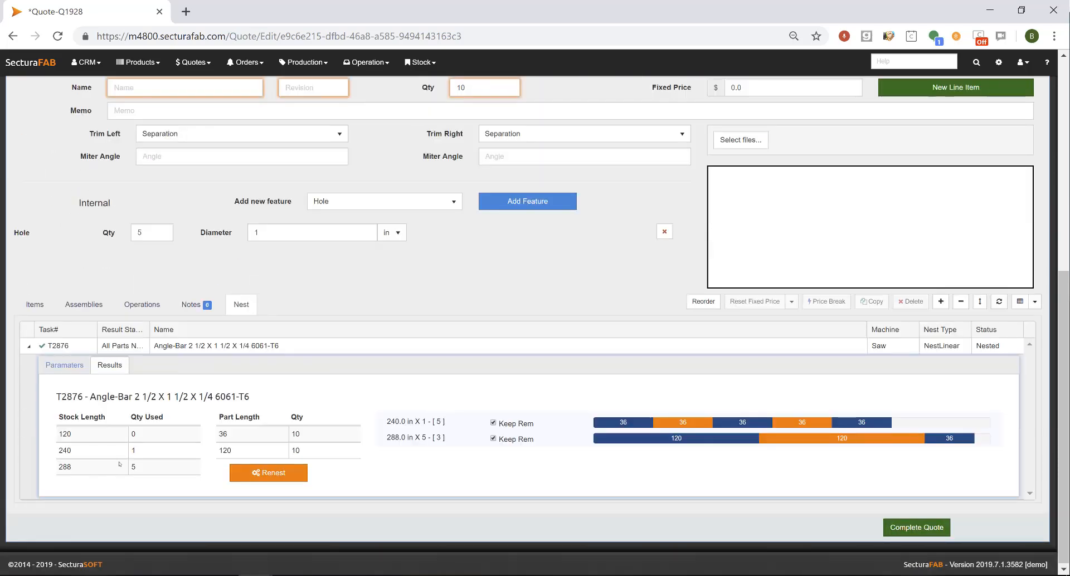